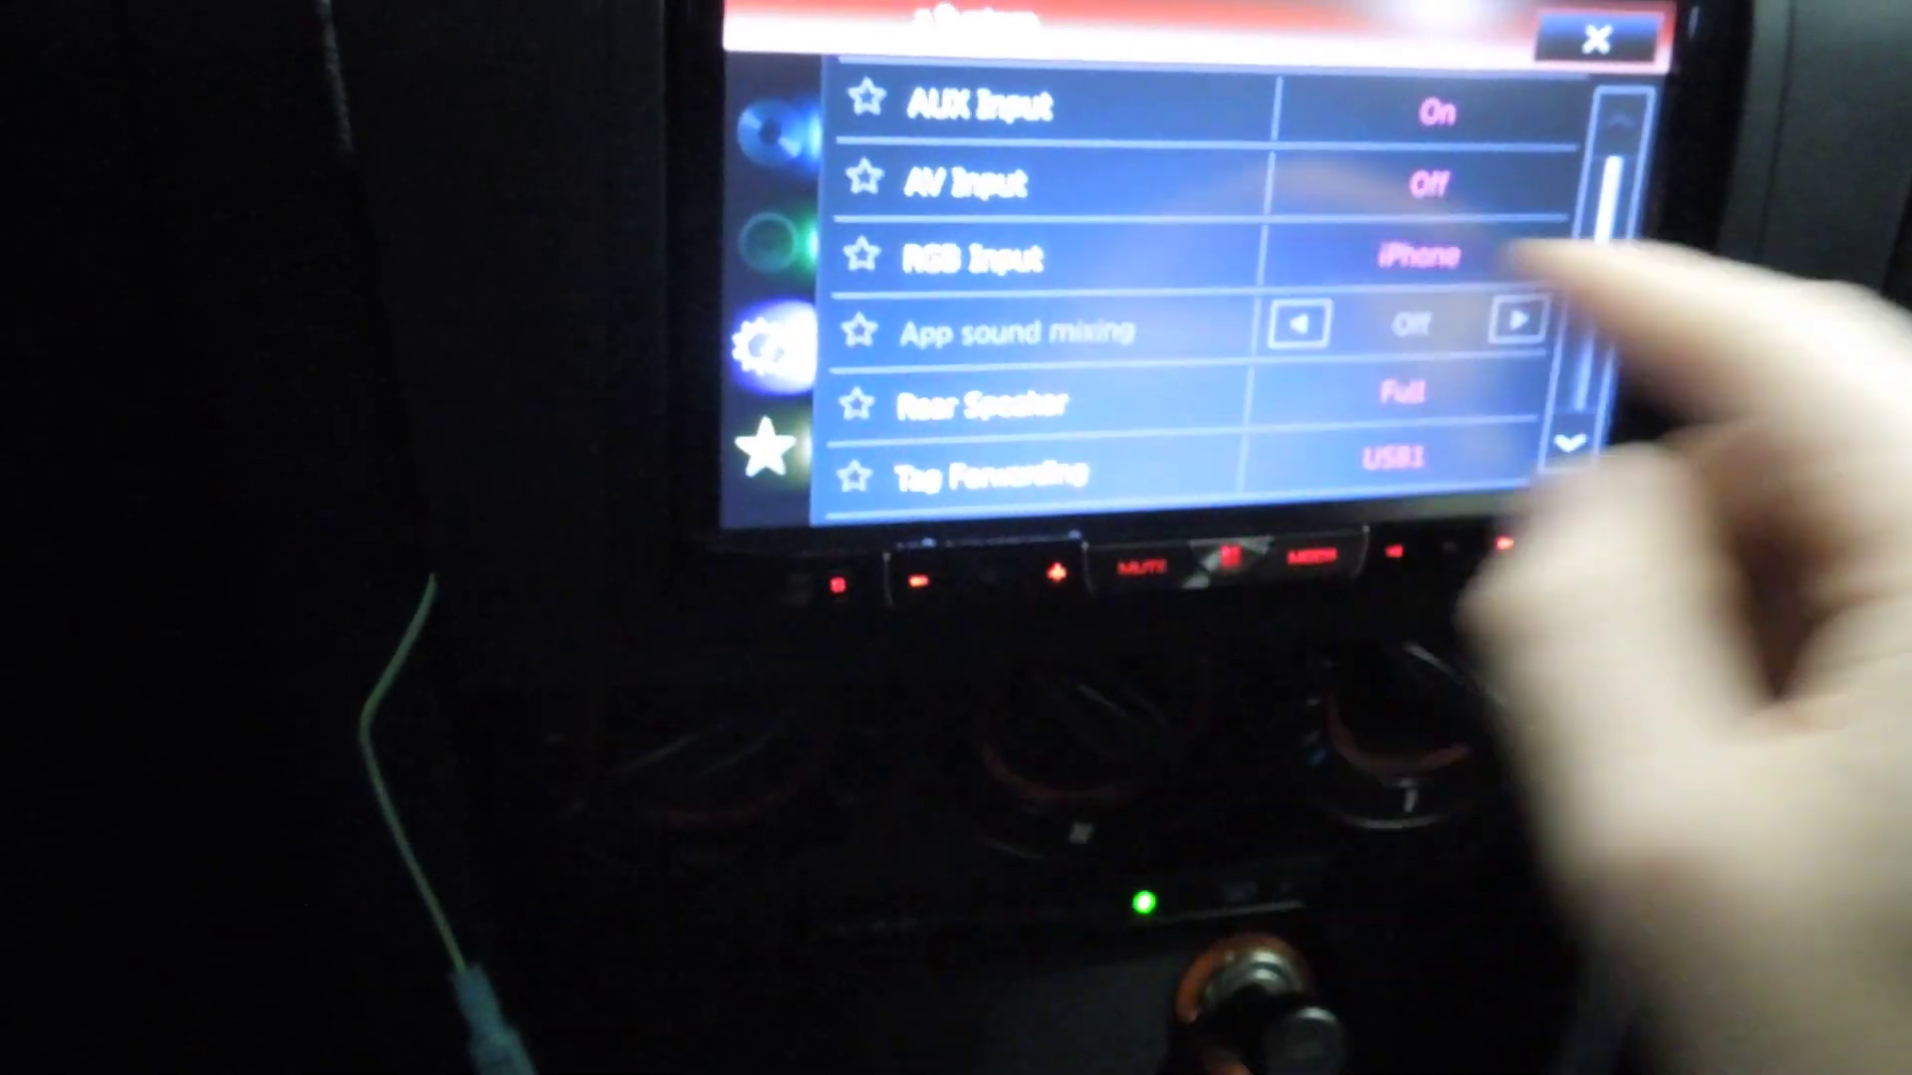
scroll("down", 3)
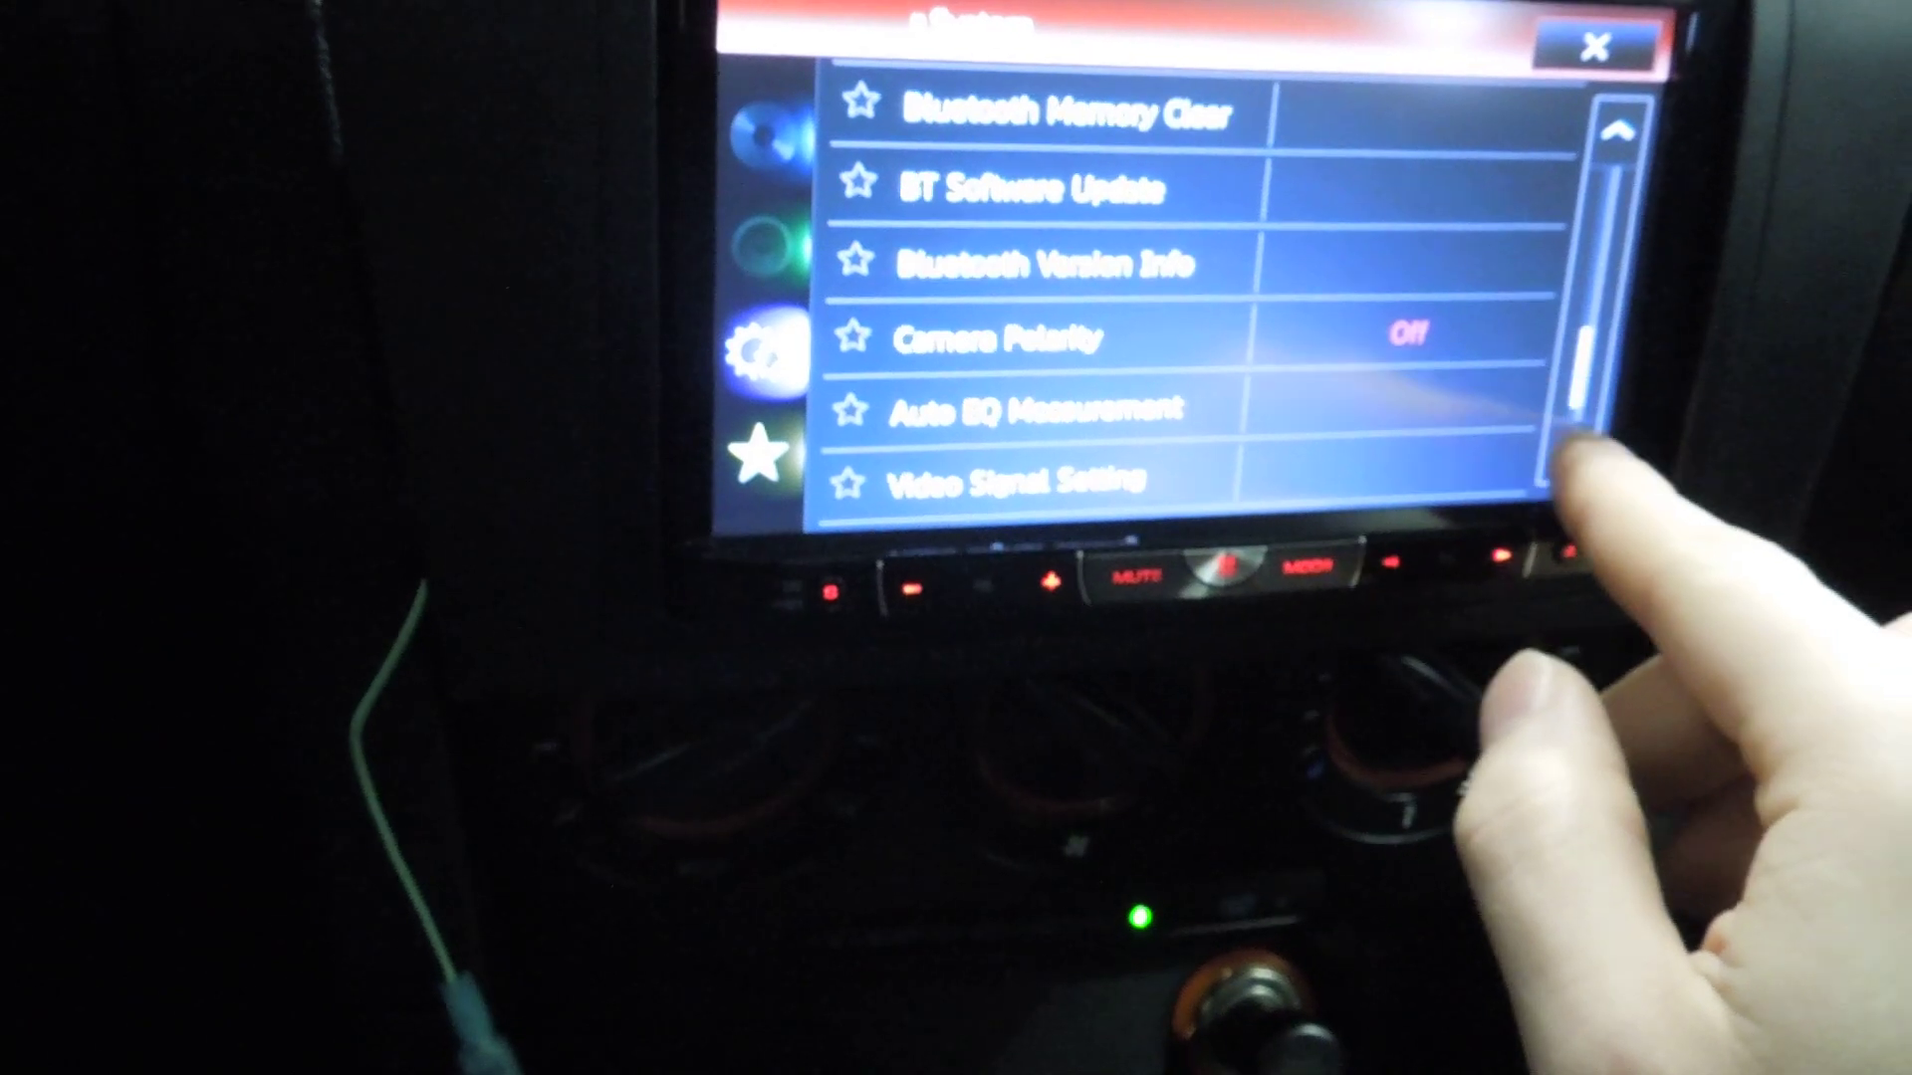